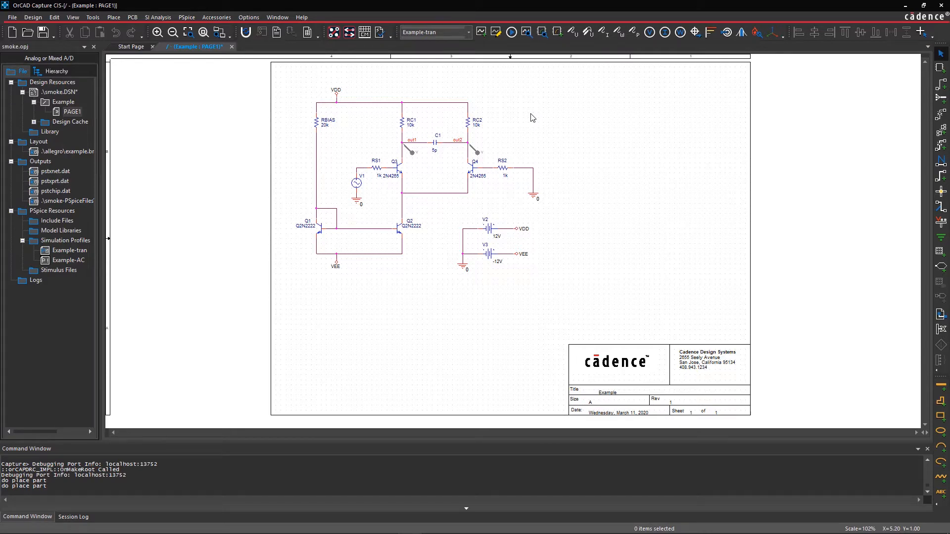
mouse_move(514, 57)
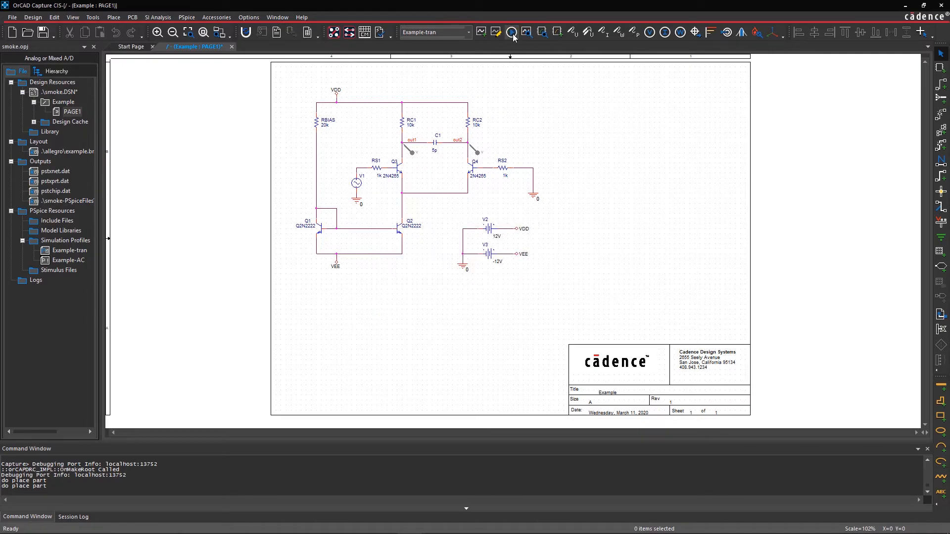
Step: Run a Smoke analysis on the triangular wave generator's transient profile
click(513, 32)
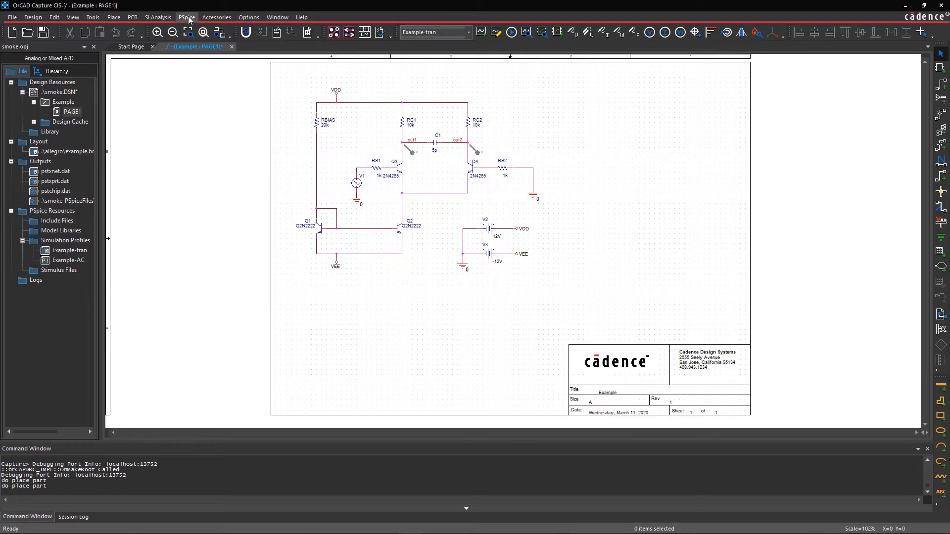
click(186, 17)
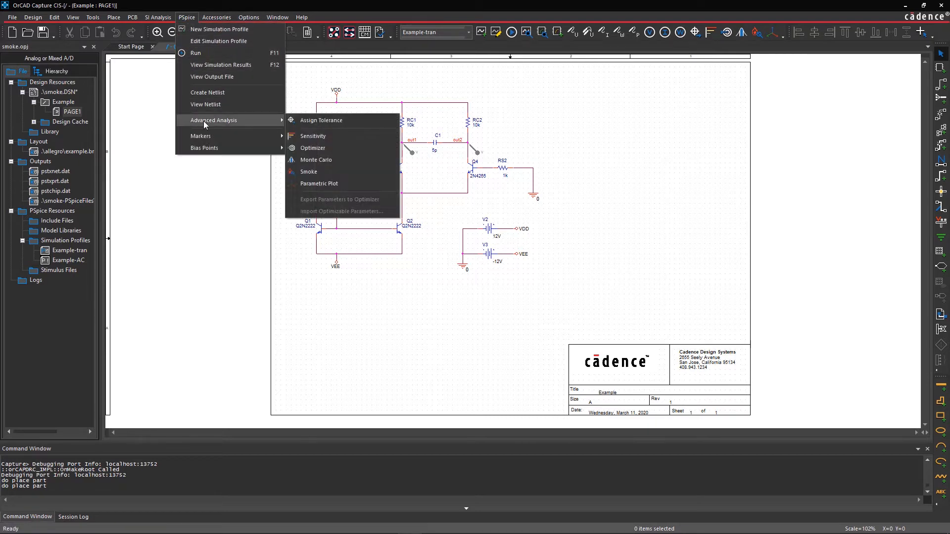
mouse_move(309, 171)
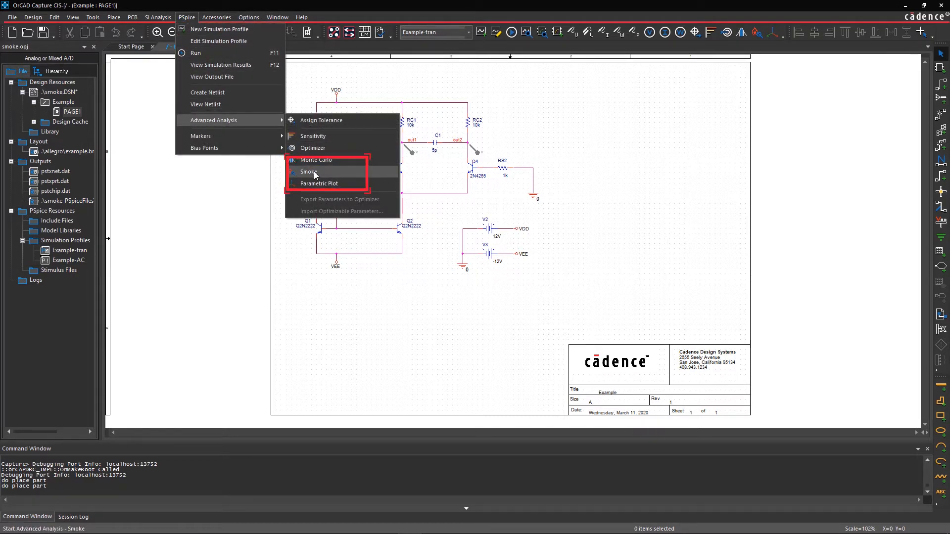
click(309, 172)
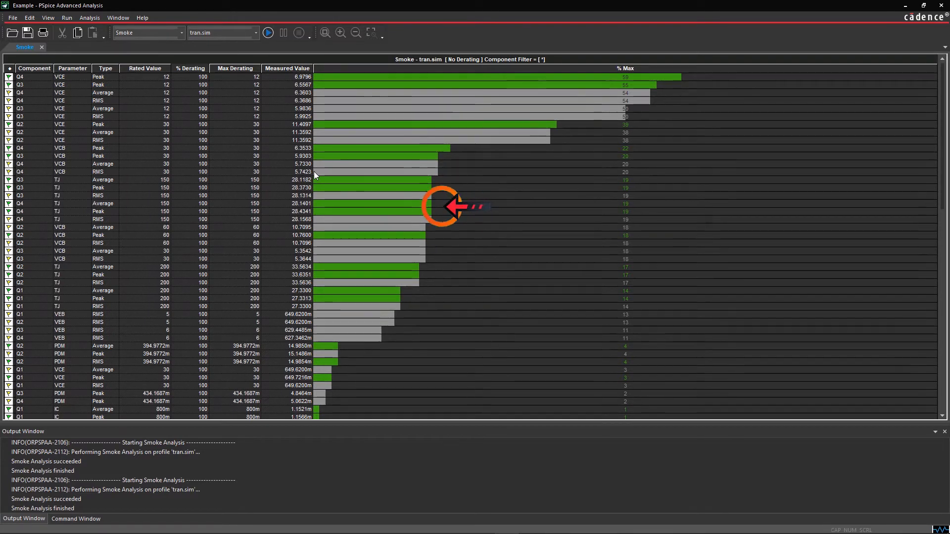
mouse_move(442, 248)
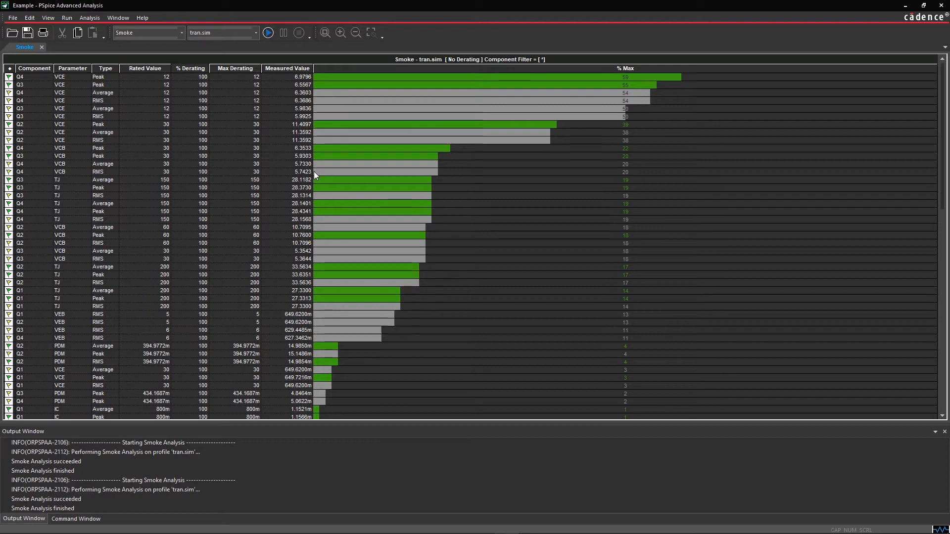
mouse_move(327, 173)
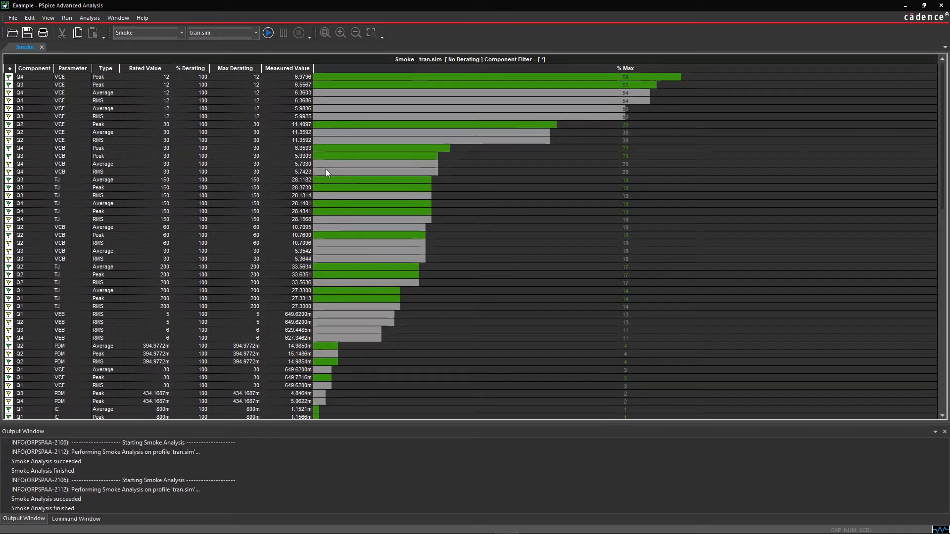
Step: Hide invalid values so the Smoke table shows only valid peak and average rows
right_click(327, 172)
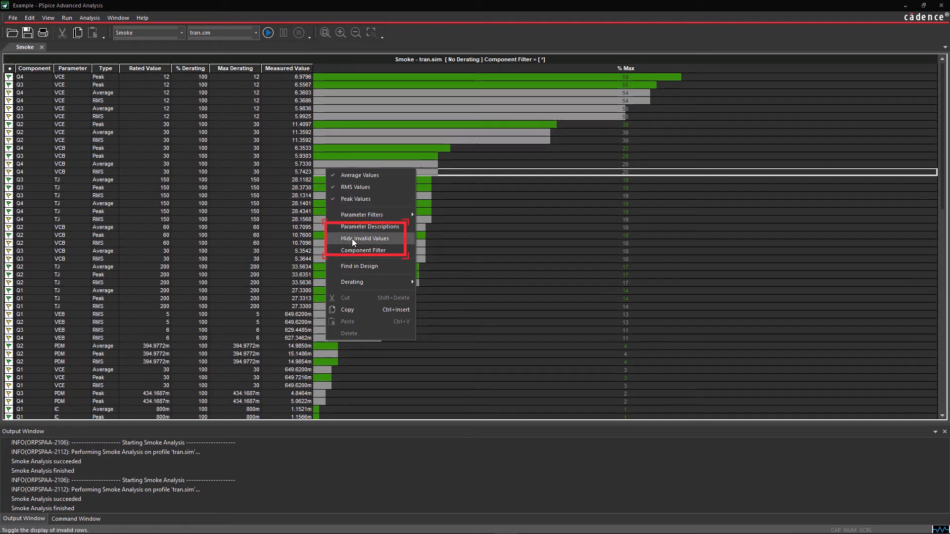
click(364, 239)
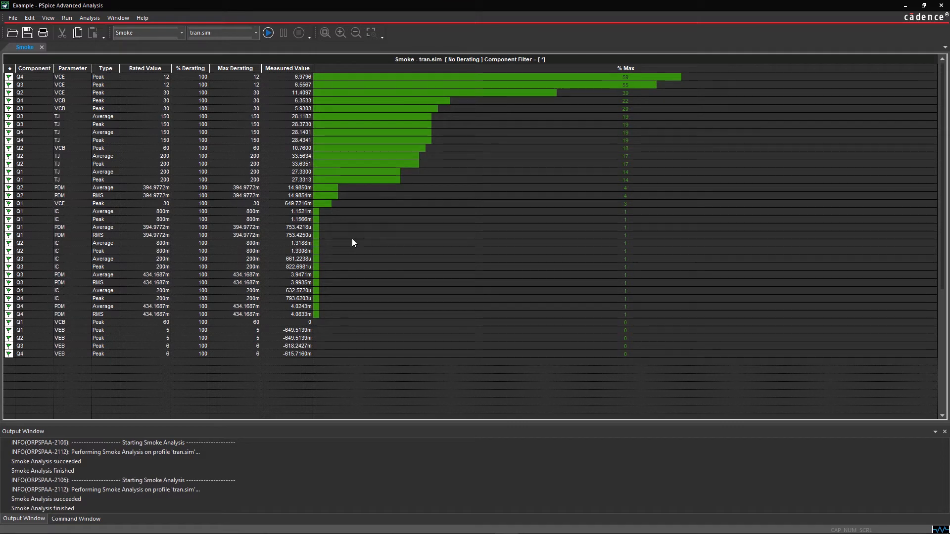
click(189, 68)
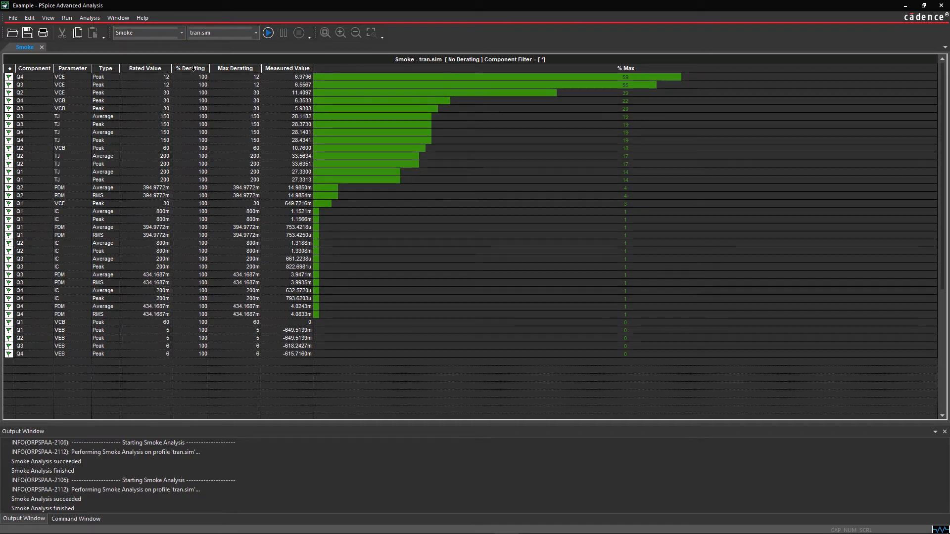
Step: Apply Standard Derating to the smoke results table
right_click(195, 82)
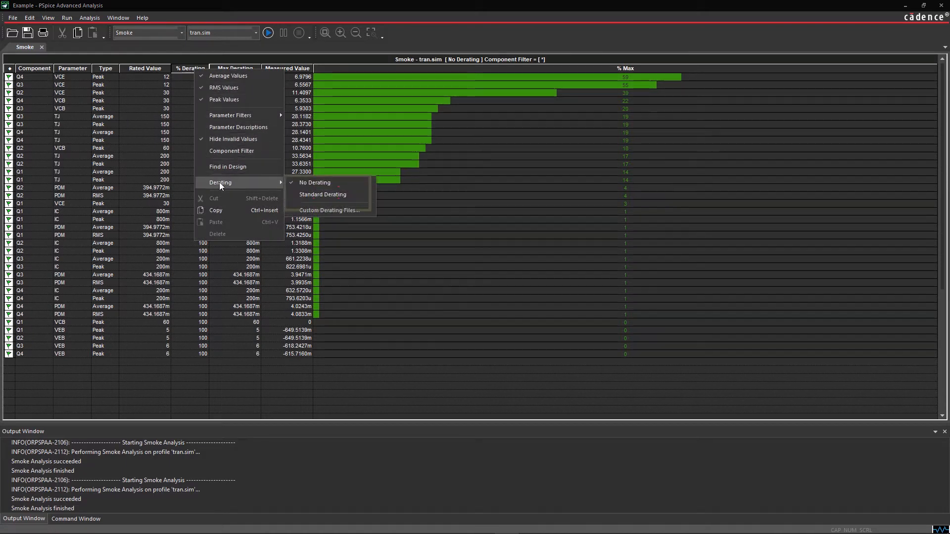
mouse_move(322, 194)
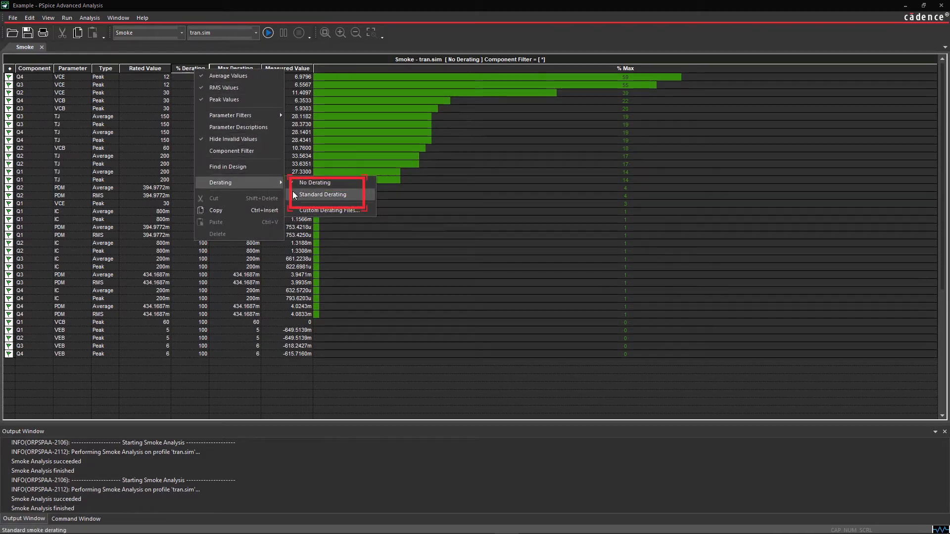
click(322, 194)
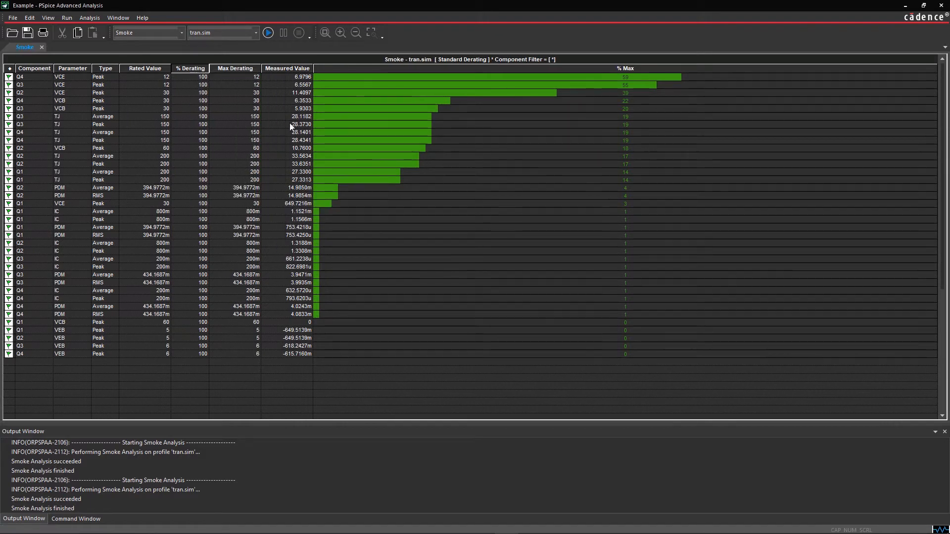
Step: Use Find in Design on the red Q3 VCE row to locate Q3 in Capture
click(267, 33)
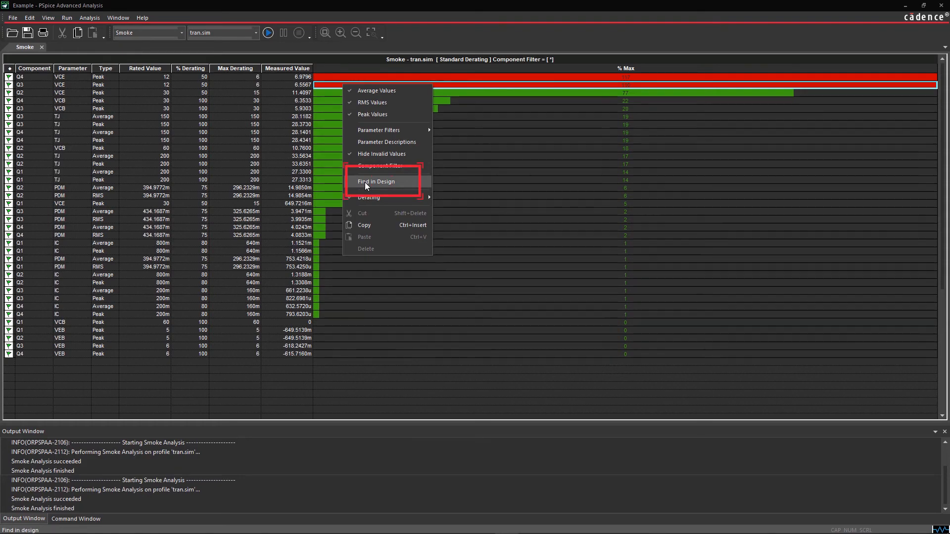
click(376, 181)
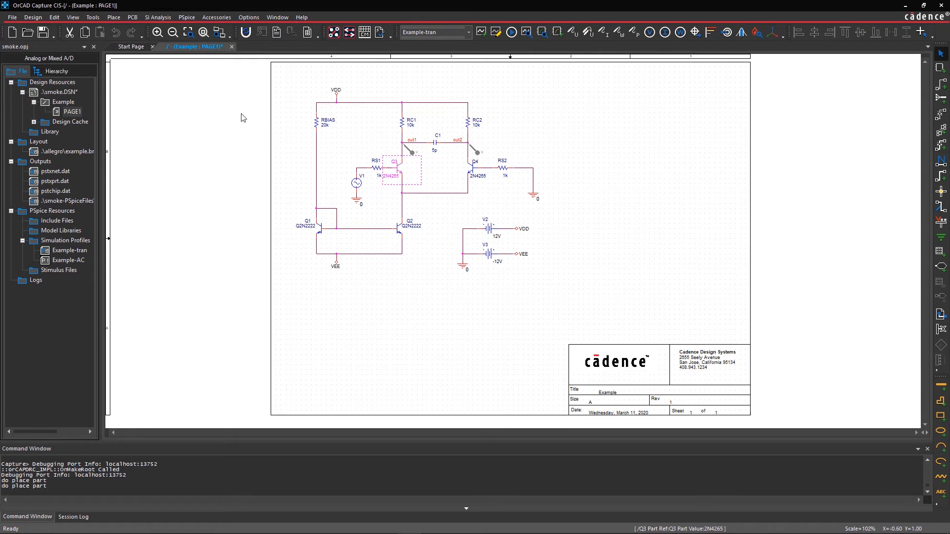
Step: Open the PSpice Part Search panel from Place > PSpice Component
click(114, 17)
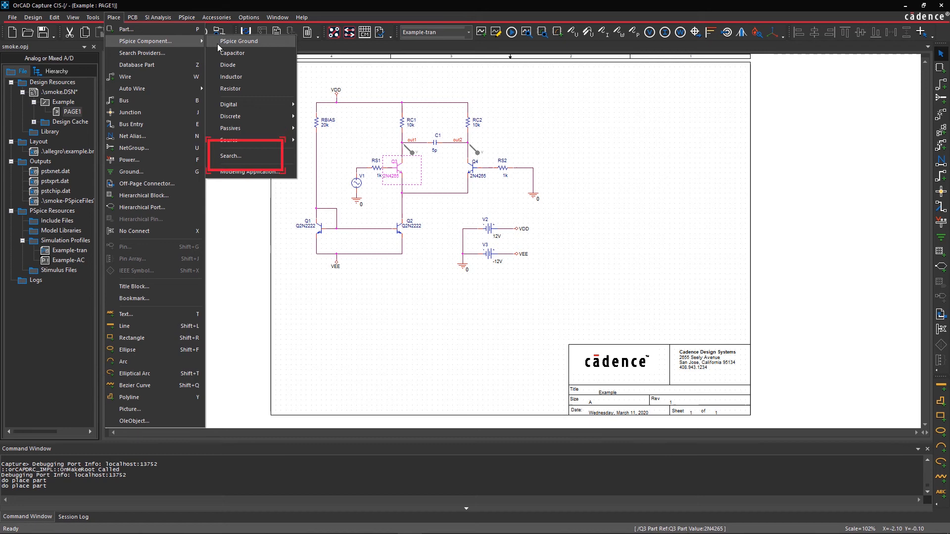
mouse_move(242, 159)
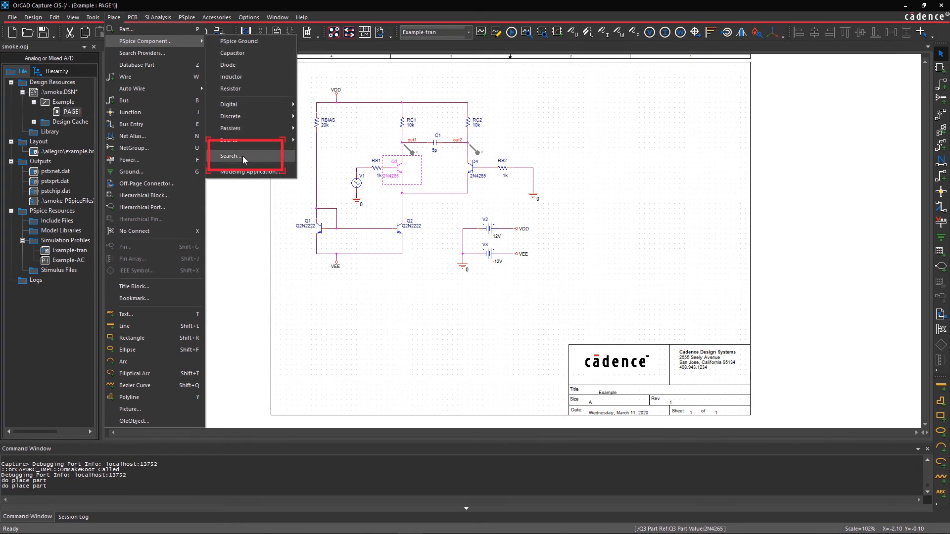
click(231, 156)
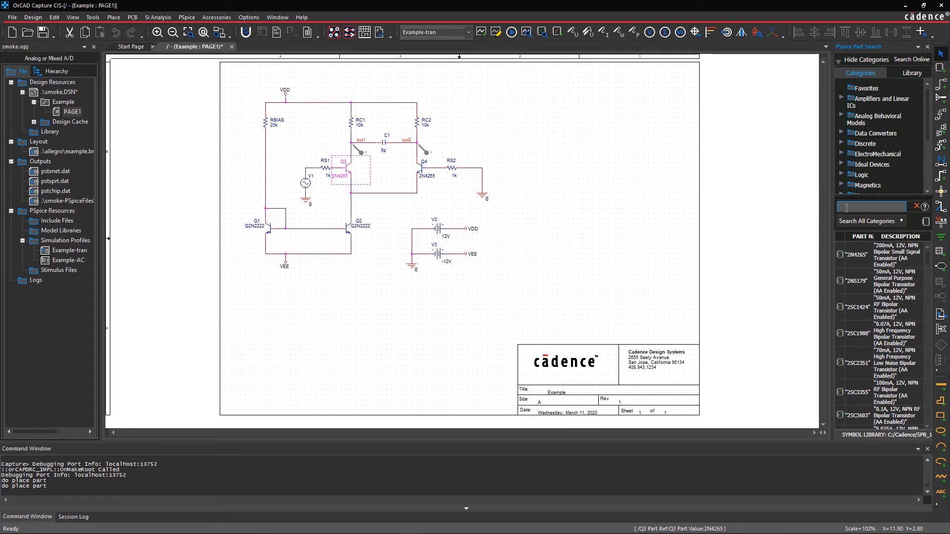
Step: Search 'npn transistor 30', place 2N2218 parts over Q3 and Q4, and rerun Smoke
text(npn transistor 30v)
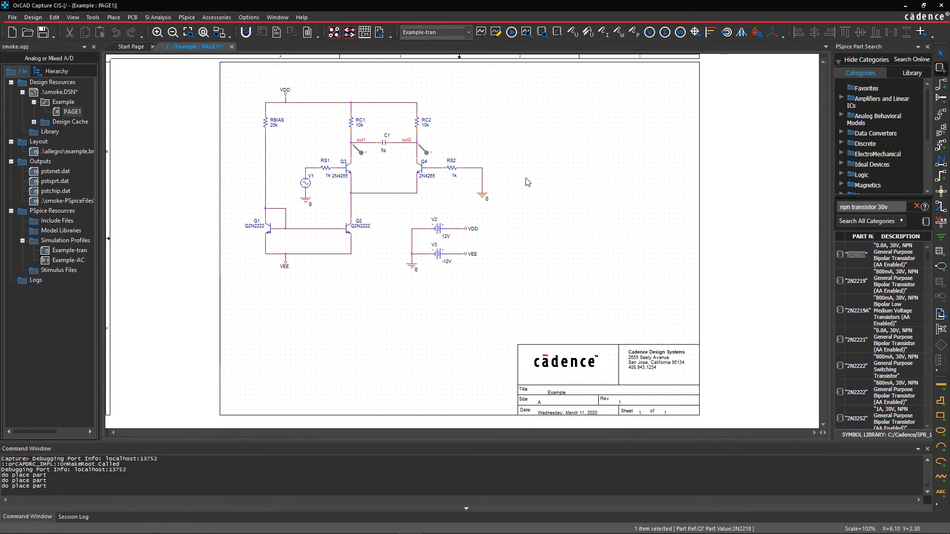
right_click(568, 182)
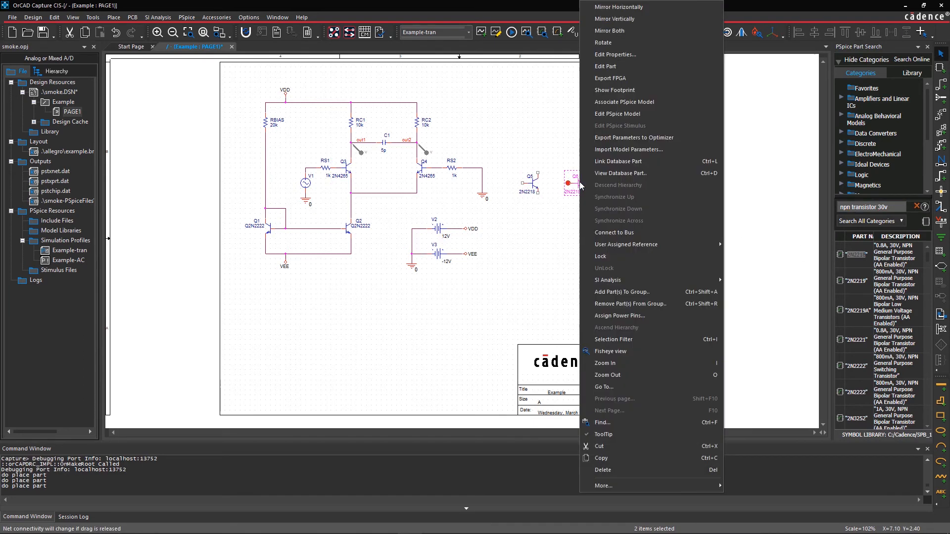
click(558, 101)
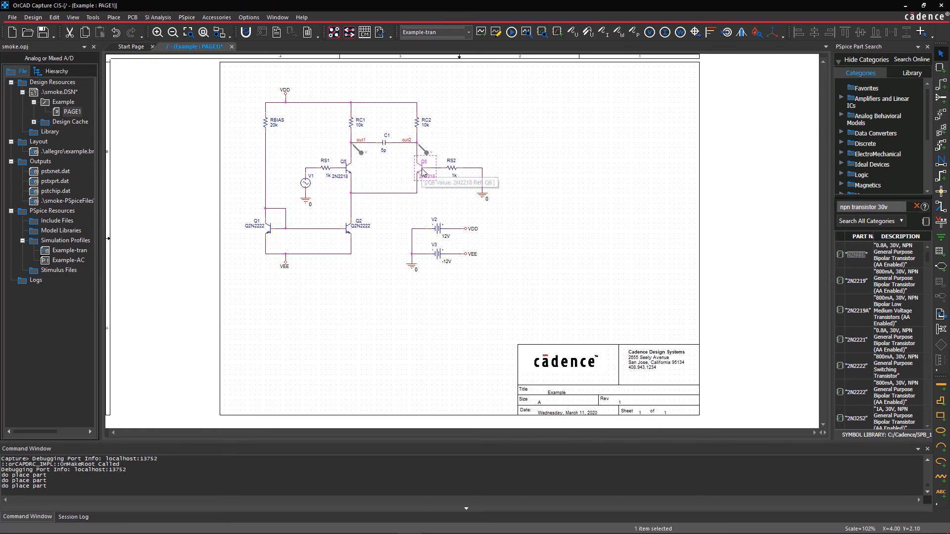
click(509, 31)
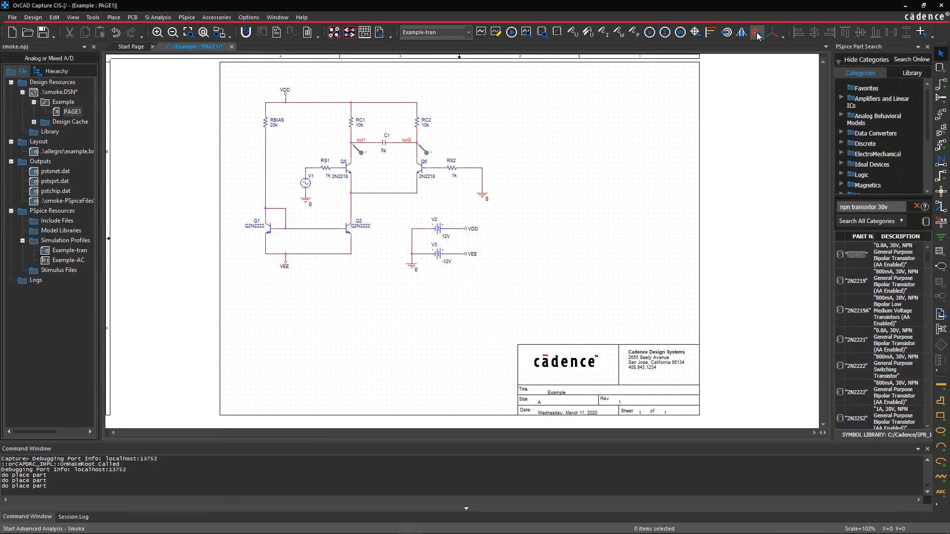
click(755, 31)
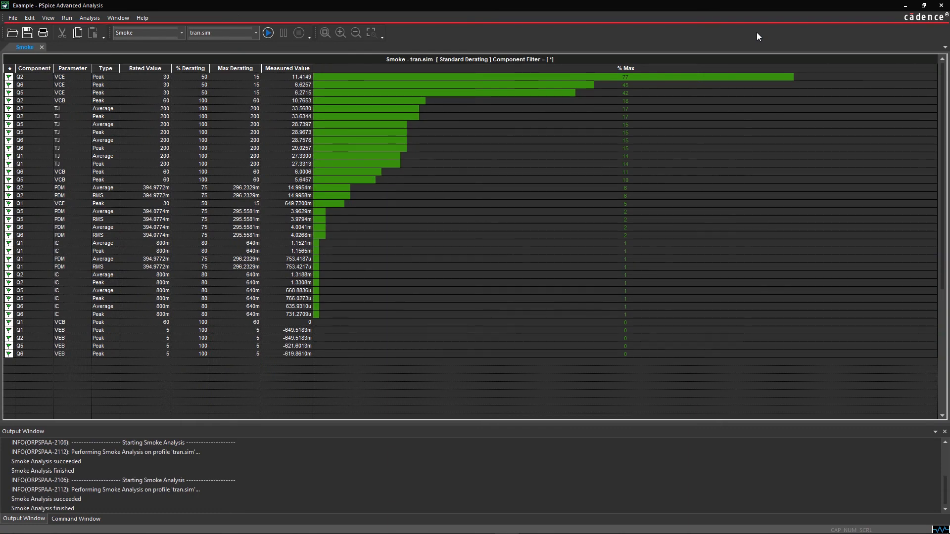